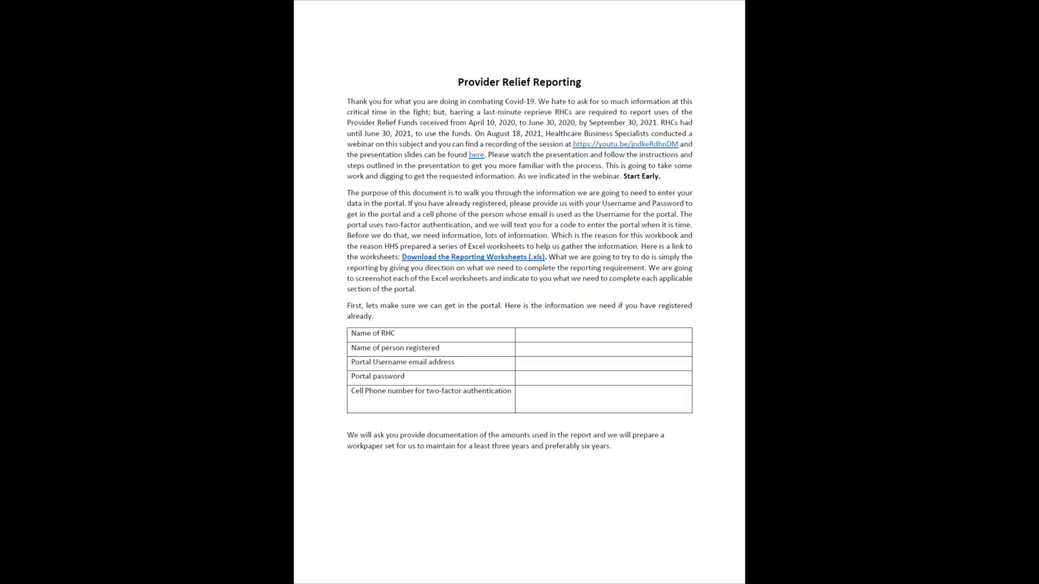
mouse_move(602, 268)
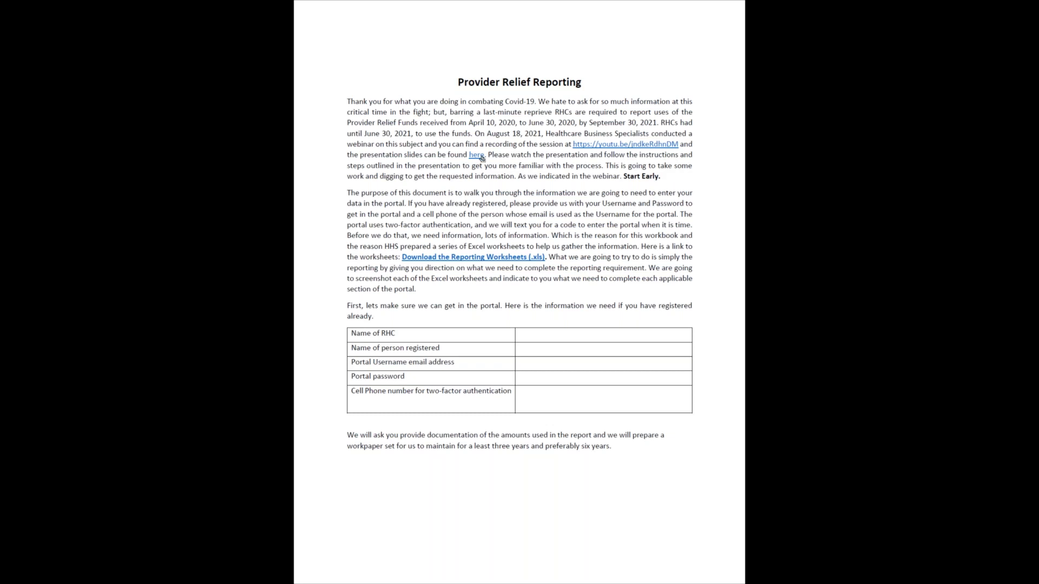
mouse_move(476, 155)
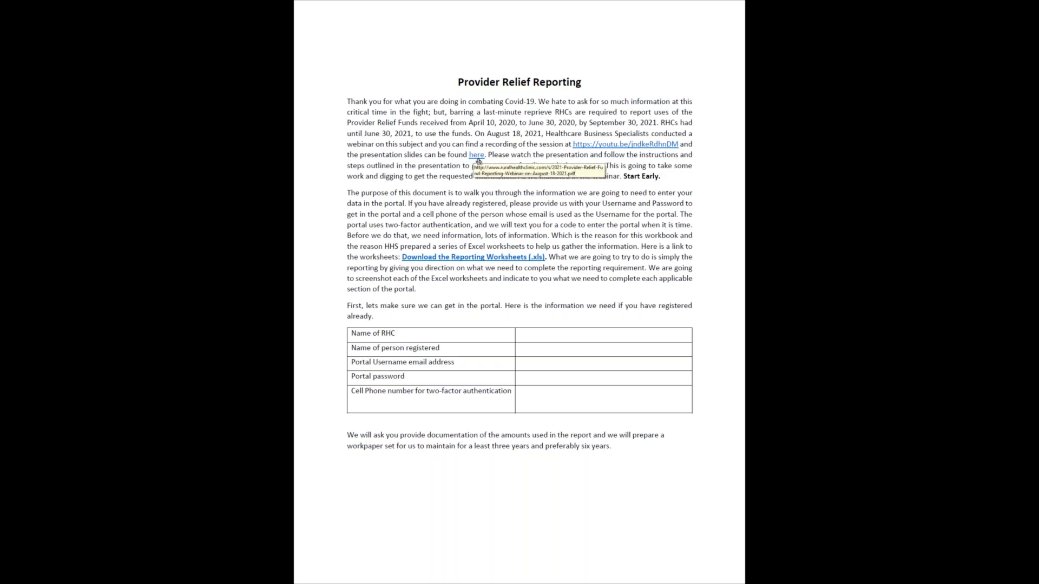
mouse_move(607, 231)
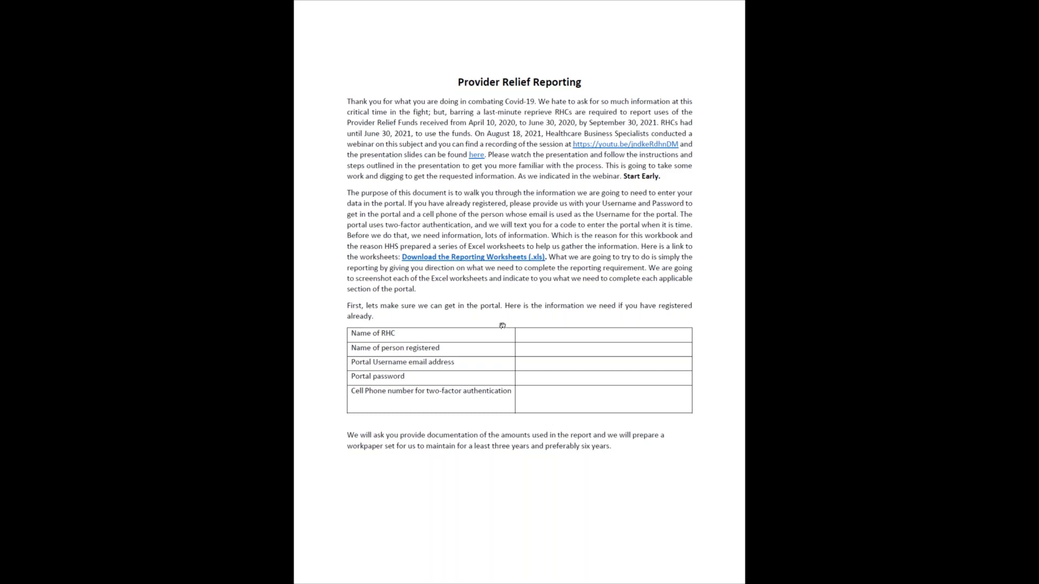
mouse_move(574, 433)
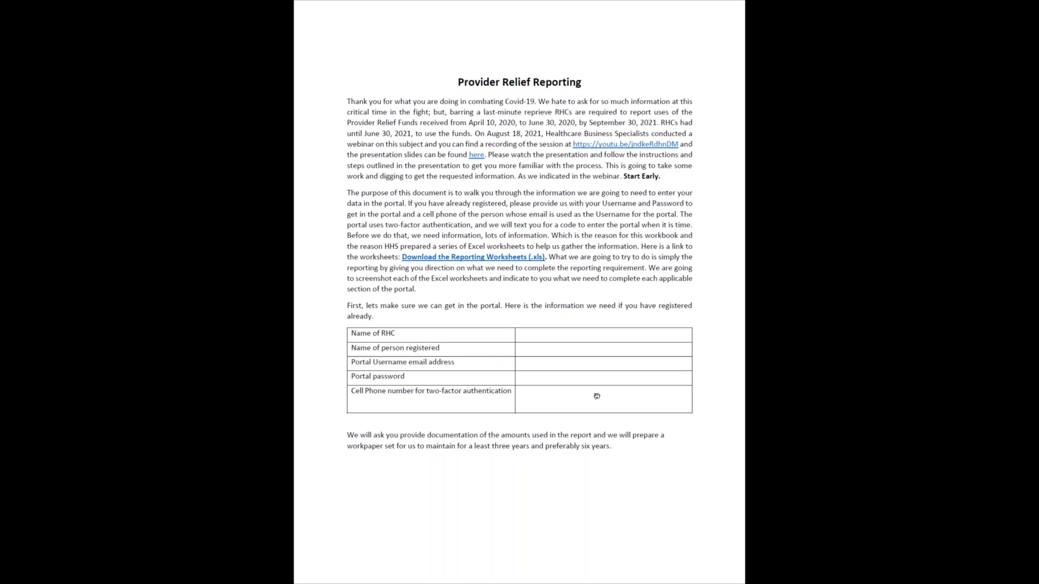
mouse_move(453, 408)
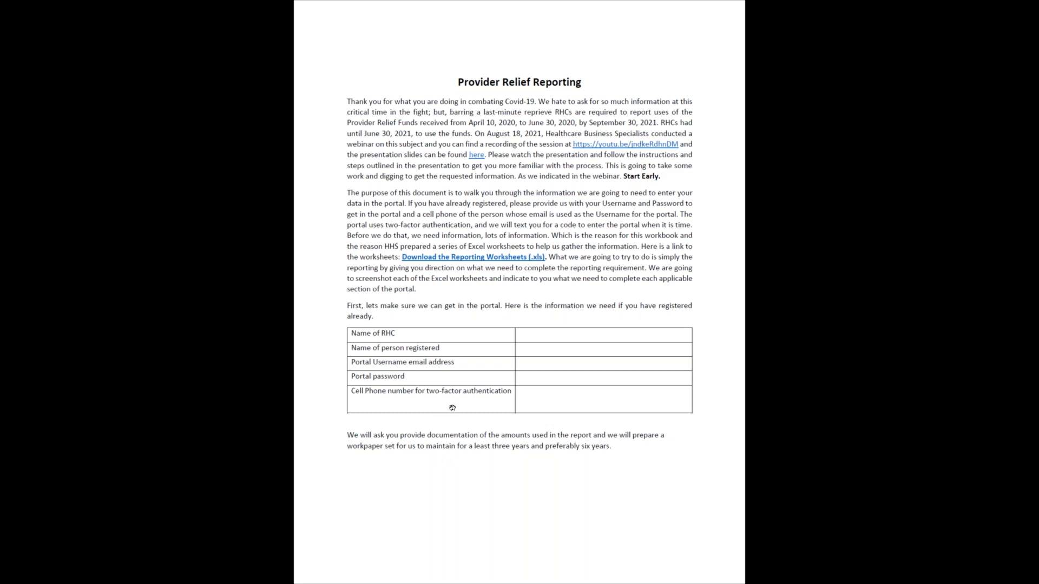
mouse_move(457, 406)
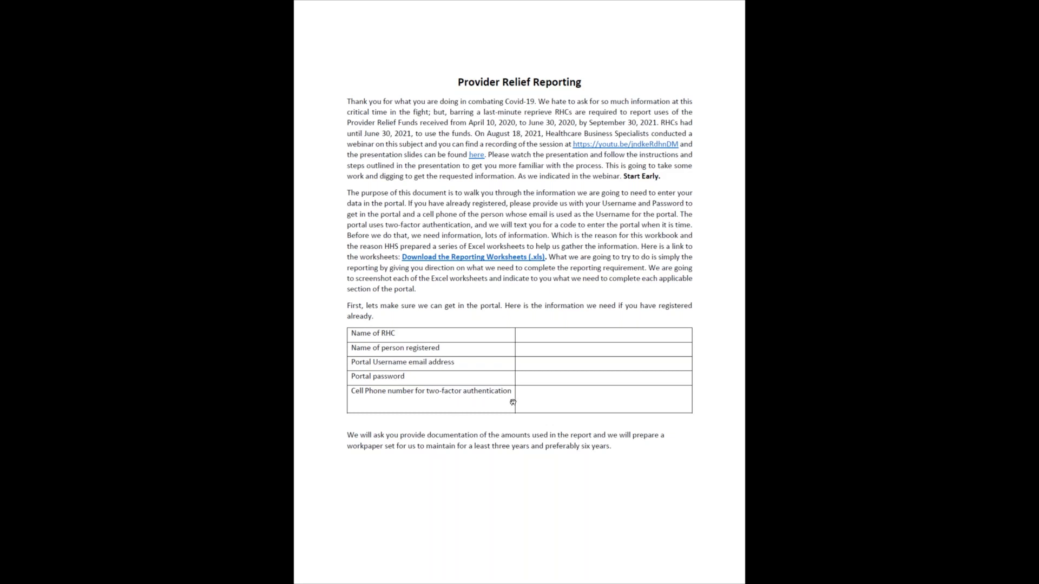
mouse_move(551, 403)
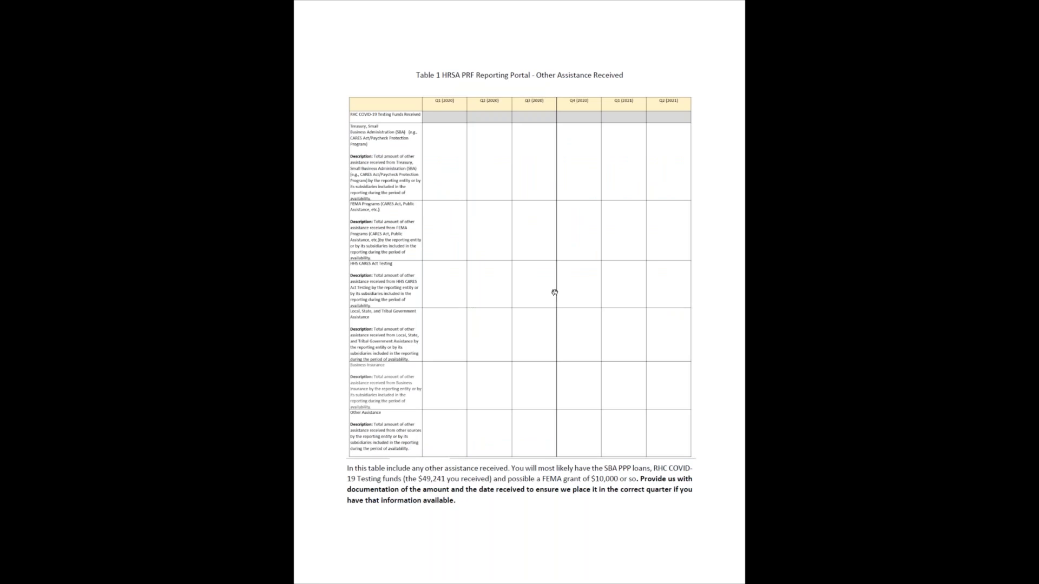
mouse_move(508, 214)
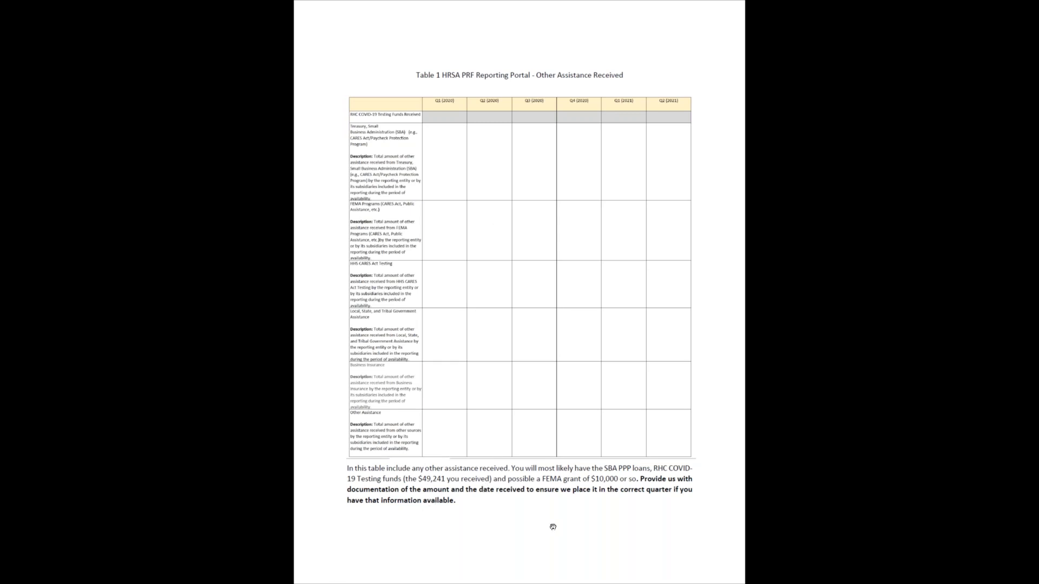
scroll("down", 3)
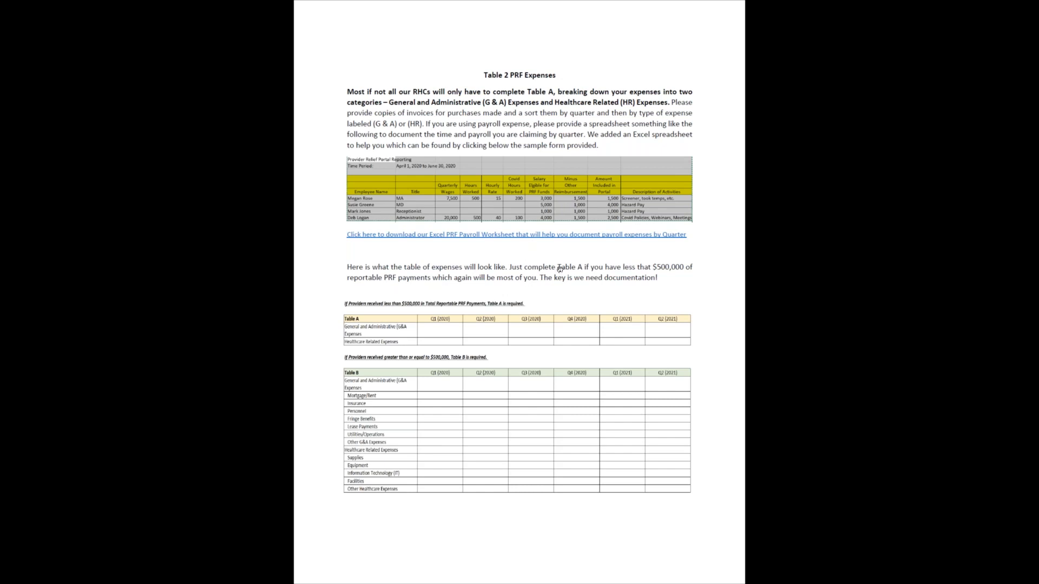
mouse_move(645, 278)
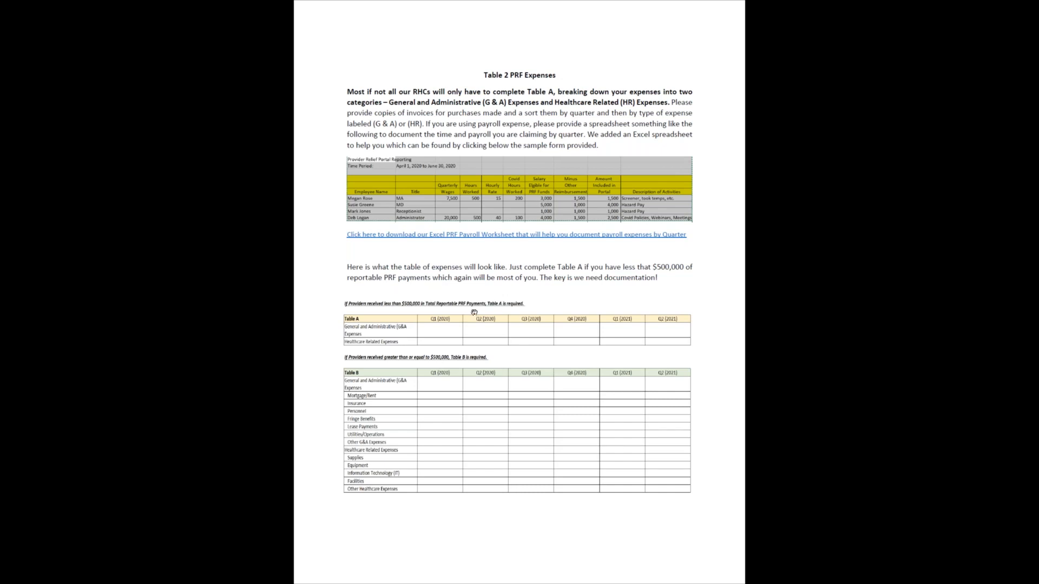
mouse_move(558, 233)
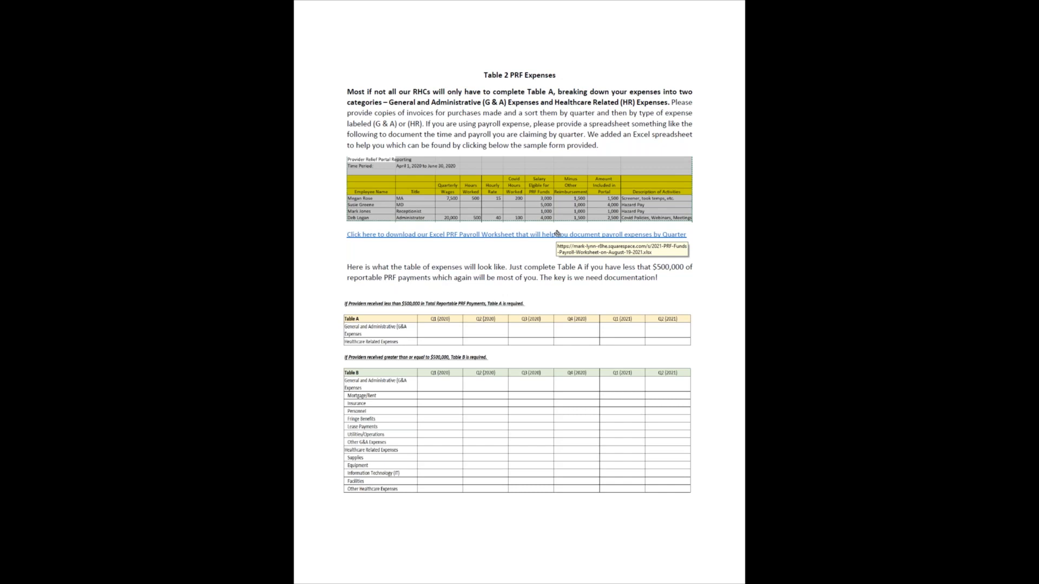
mouse_move(623, 217)
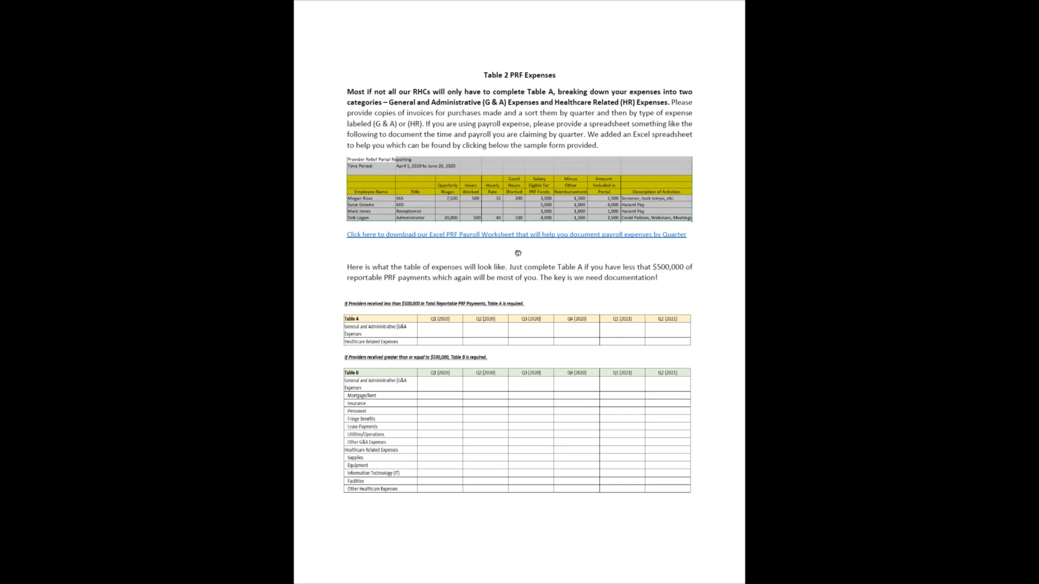
mouse_move(553, 254)
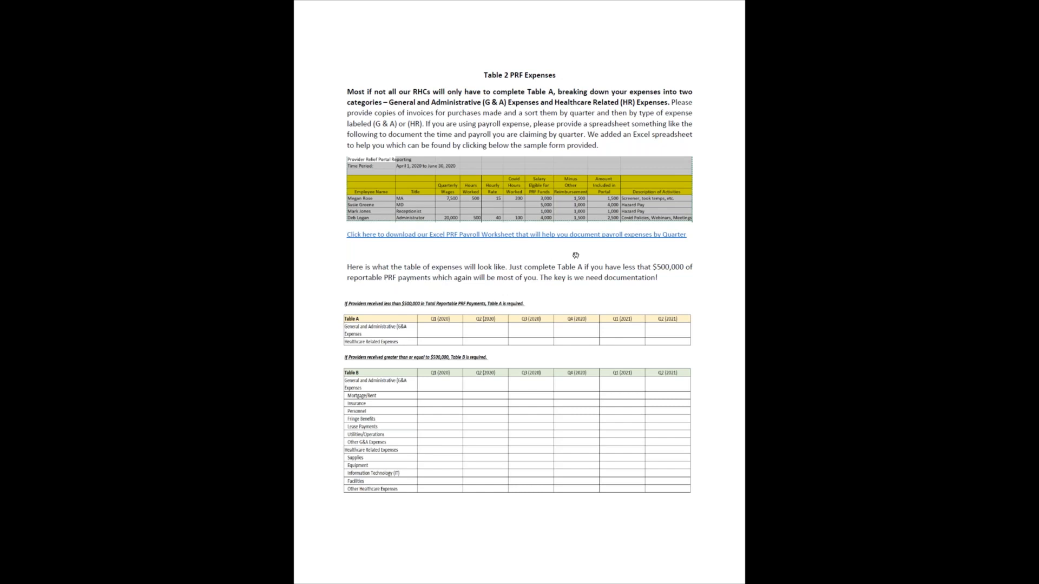
mouse_move(573, 197)
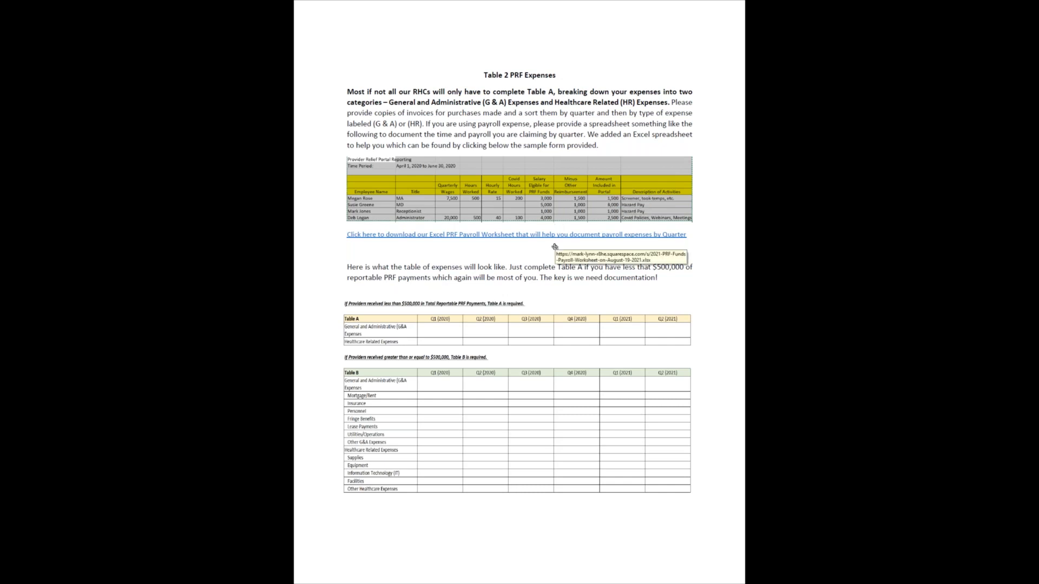
mouse_move(459, 332)
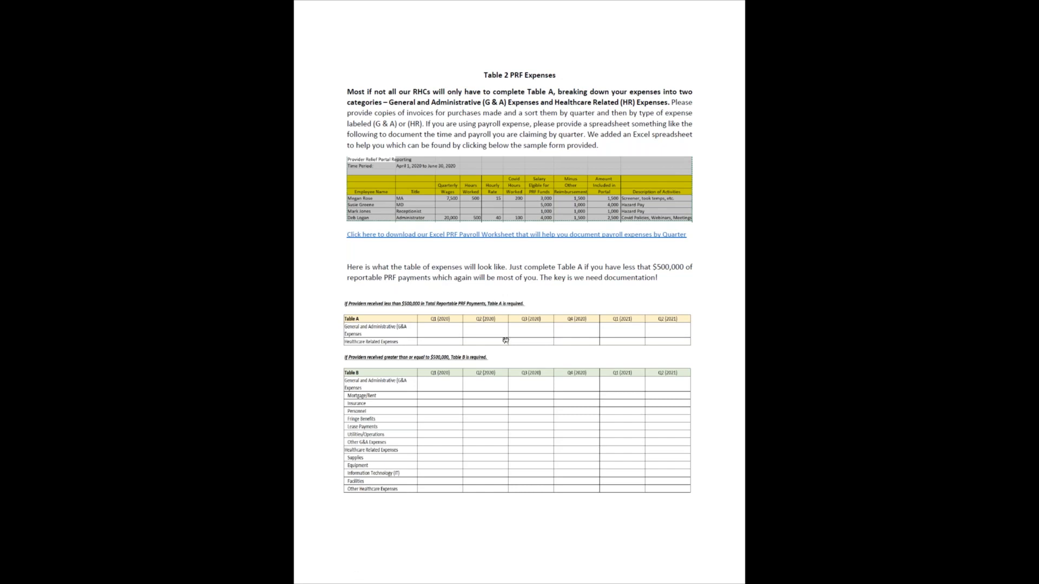
mouse_move(468, 426)
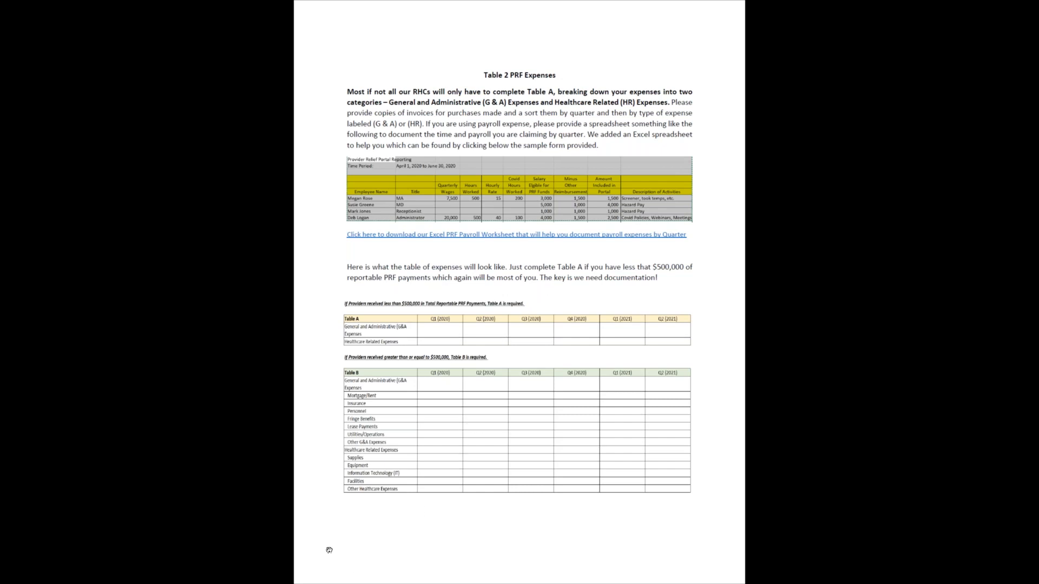
scroll("down", 3)
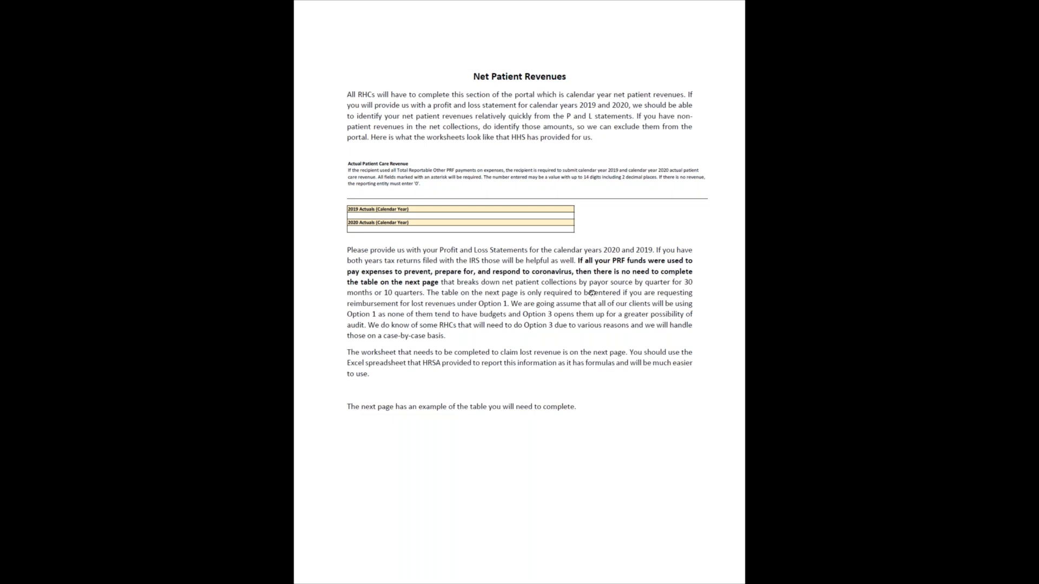
mouse_move(586, 293)
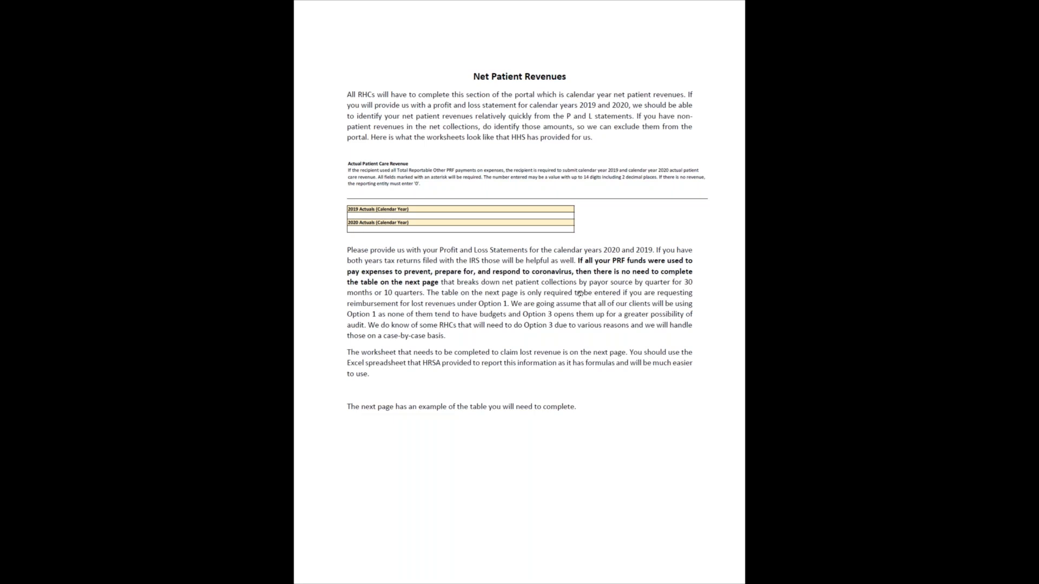
mouse_move(466, 226)
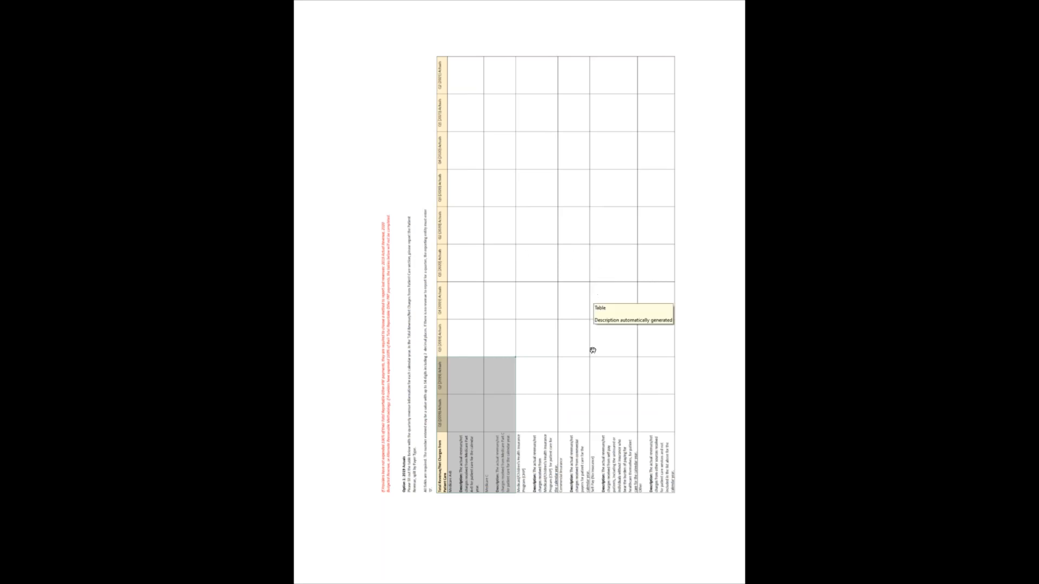
mouse_move(471, 409)
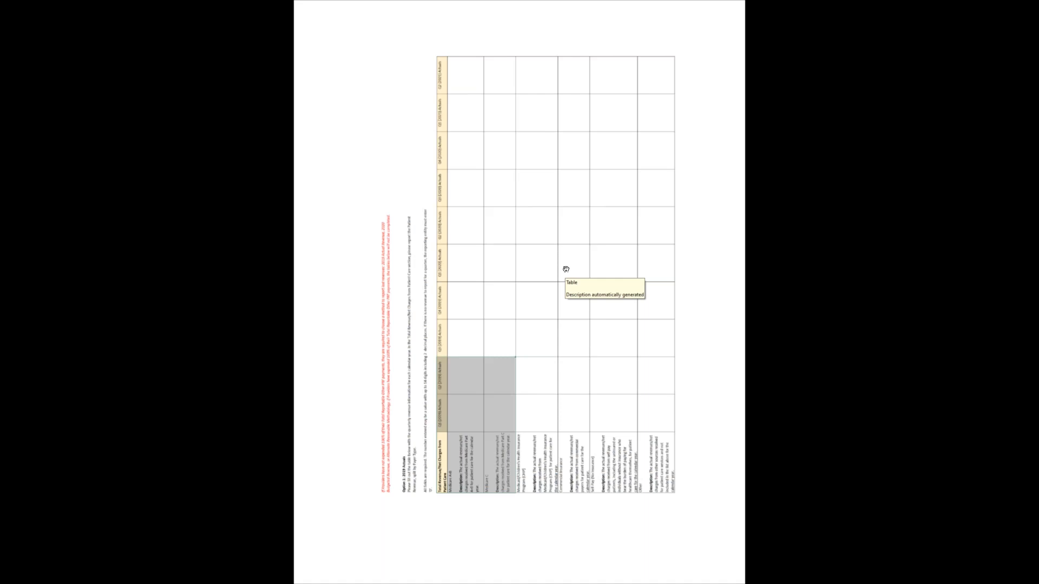
mouse_move(368, 538)
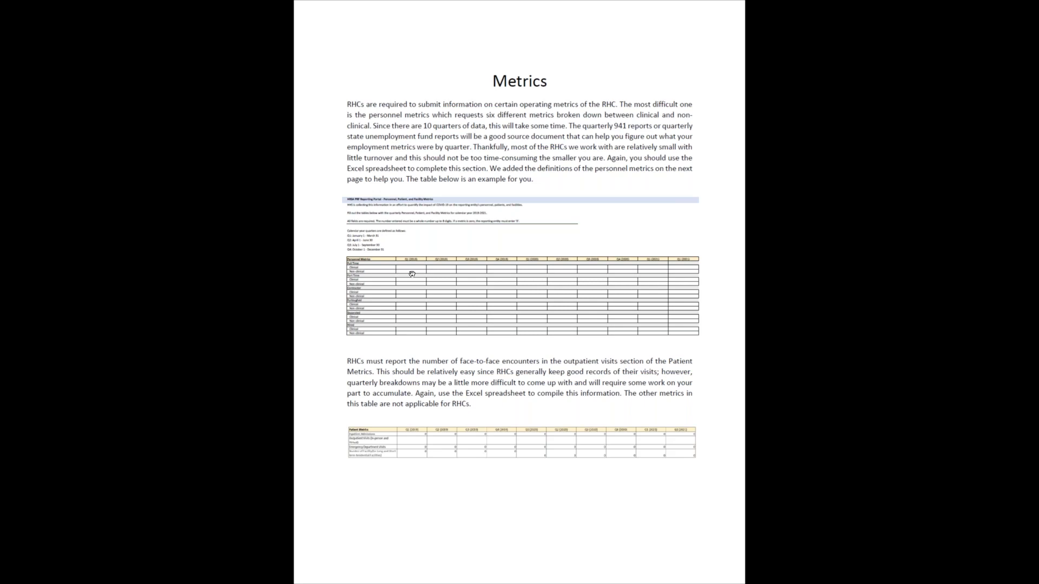
mouse_move(652, 265)
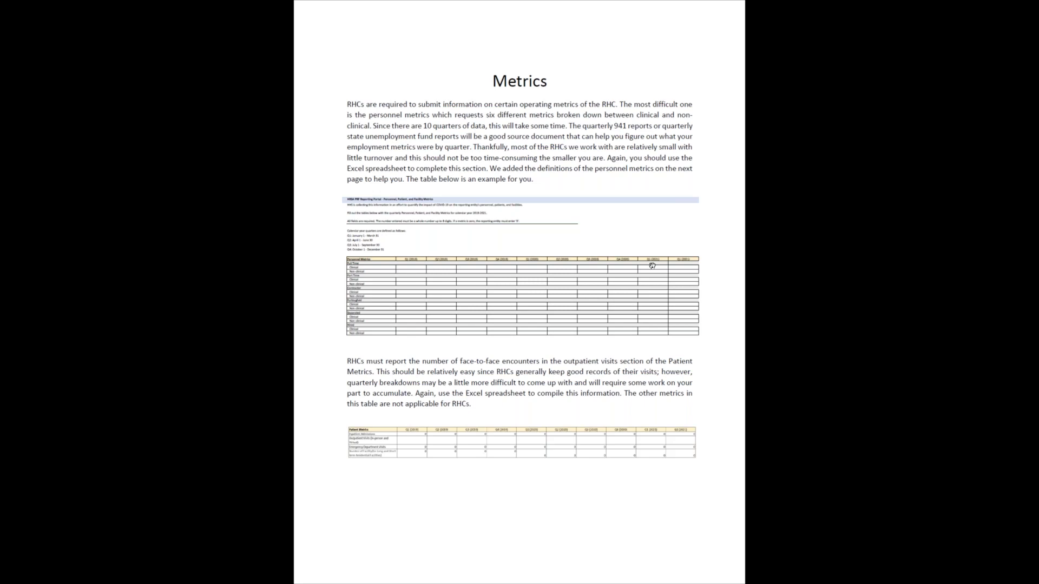
mouse_move(650, 284)
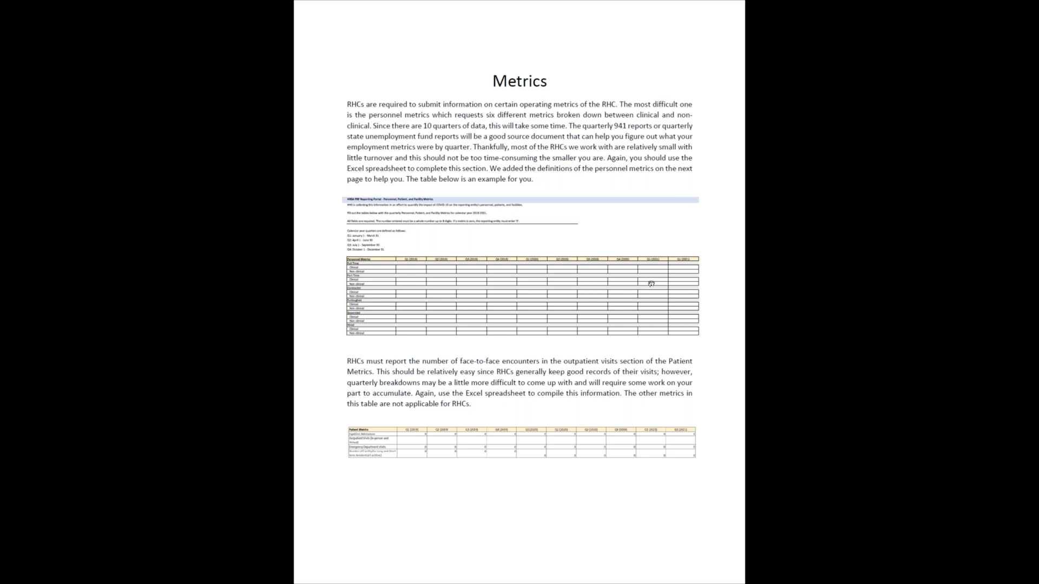
mouse_move(503, 415)
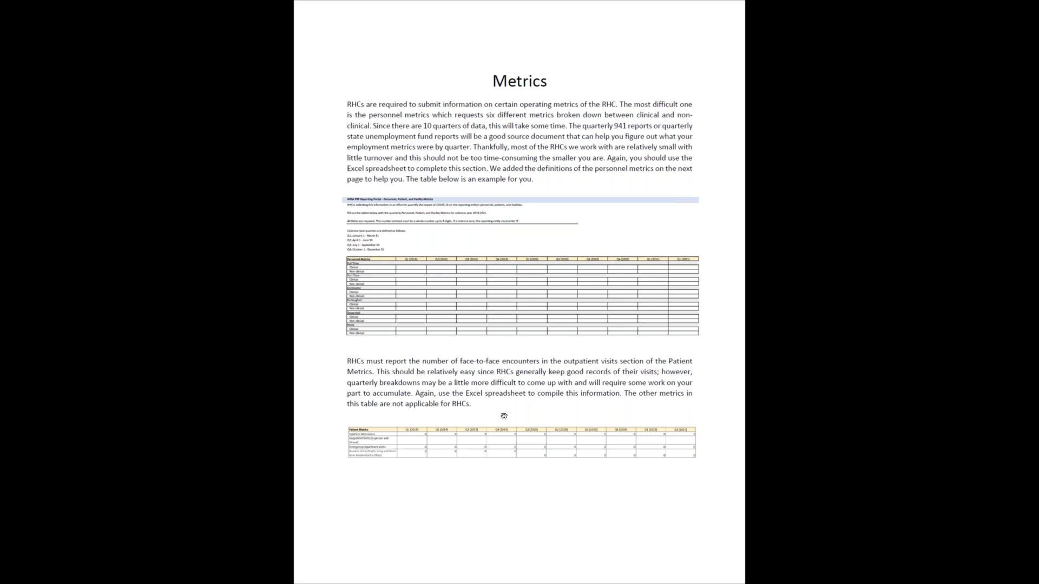
mouse_move(668, 440)
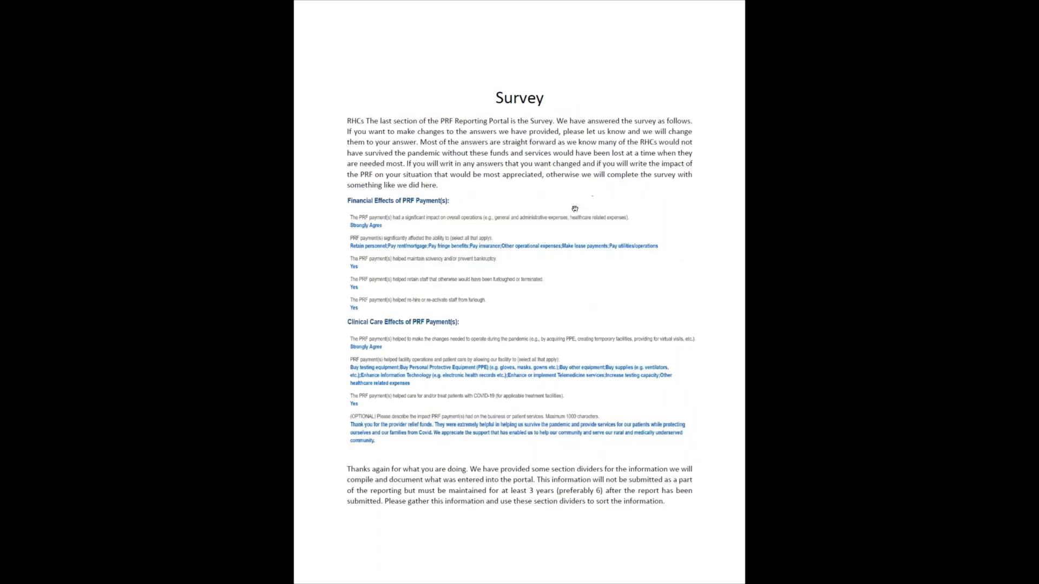
mouse_move(573, 209)
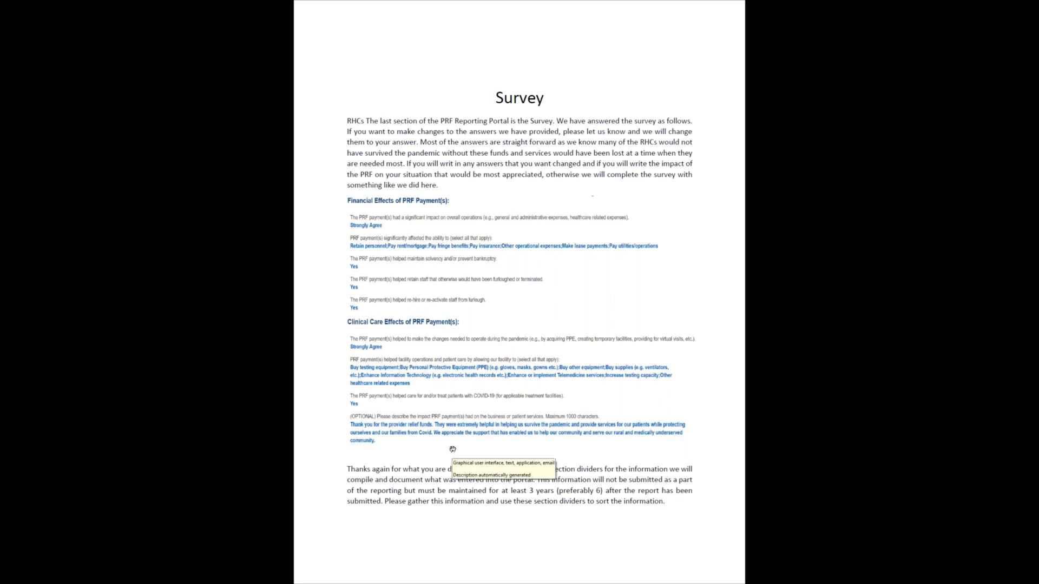
mouse_move(585, 412)
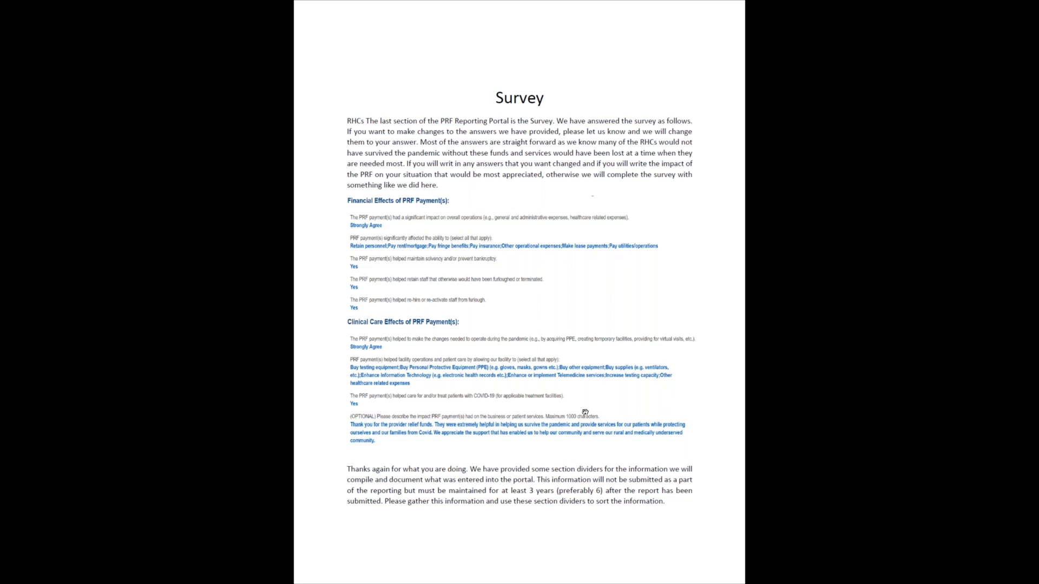